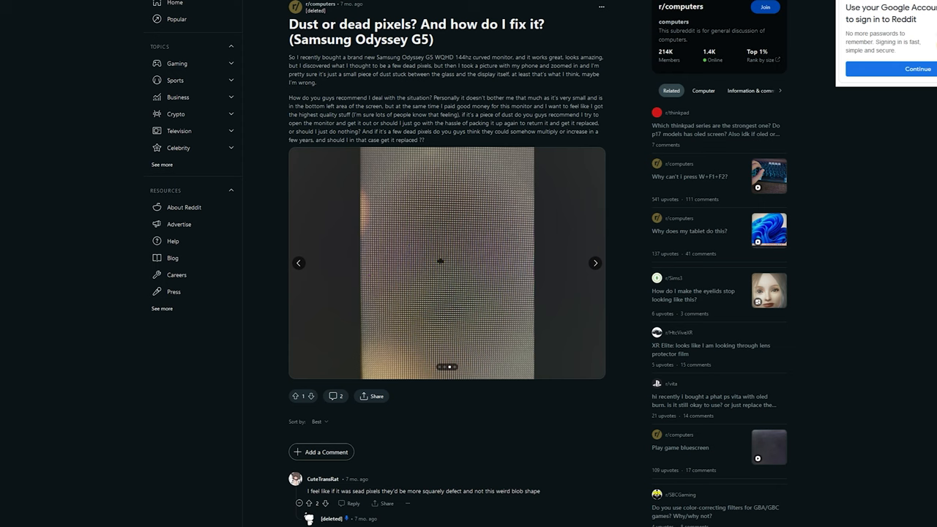
Advance the Odyssey G5 post's gallery to the close-up of coloured pixels around the dark blob
{"action": "left_click", "coordinate": [594, 263]}
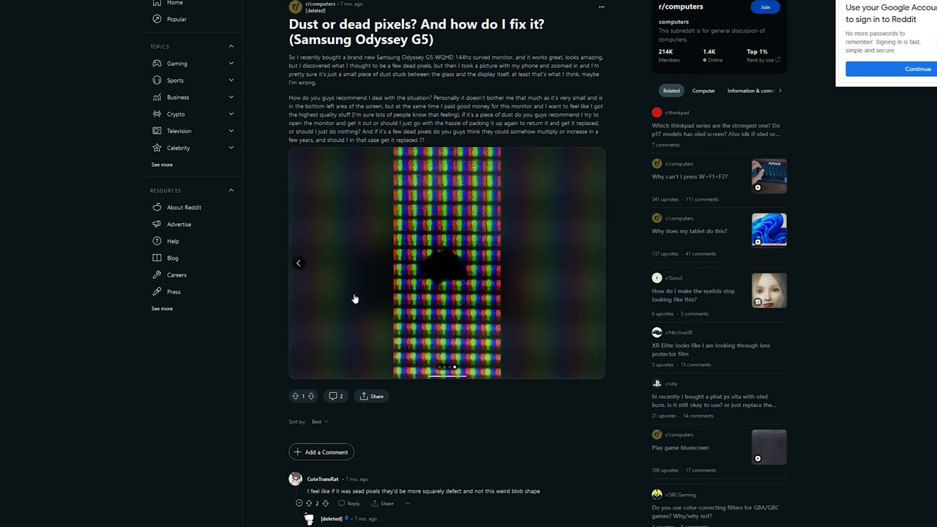